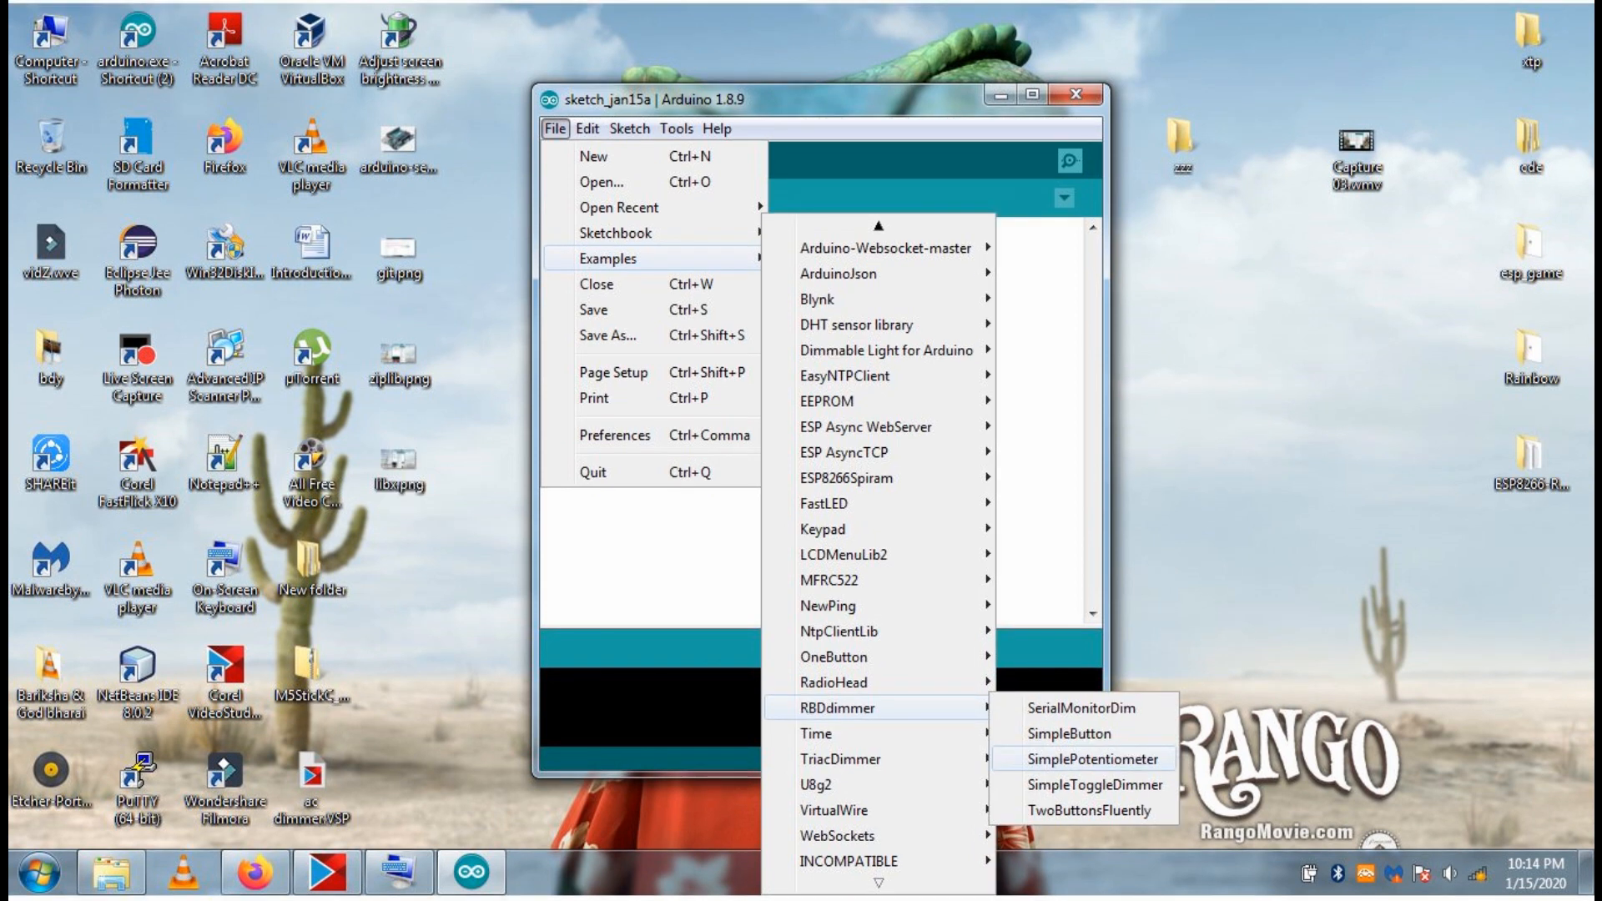
Open the SimplePotentiometer example sketch from the RBDdimmer library examples.
click(1087, 760)
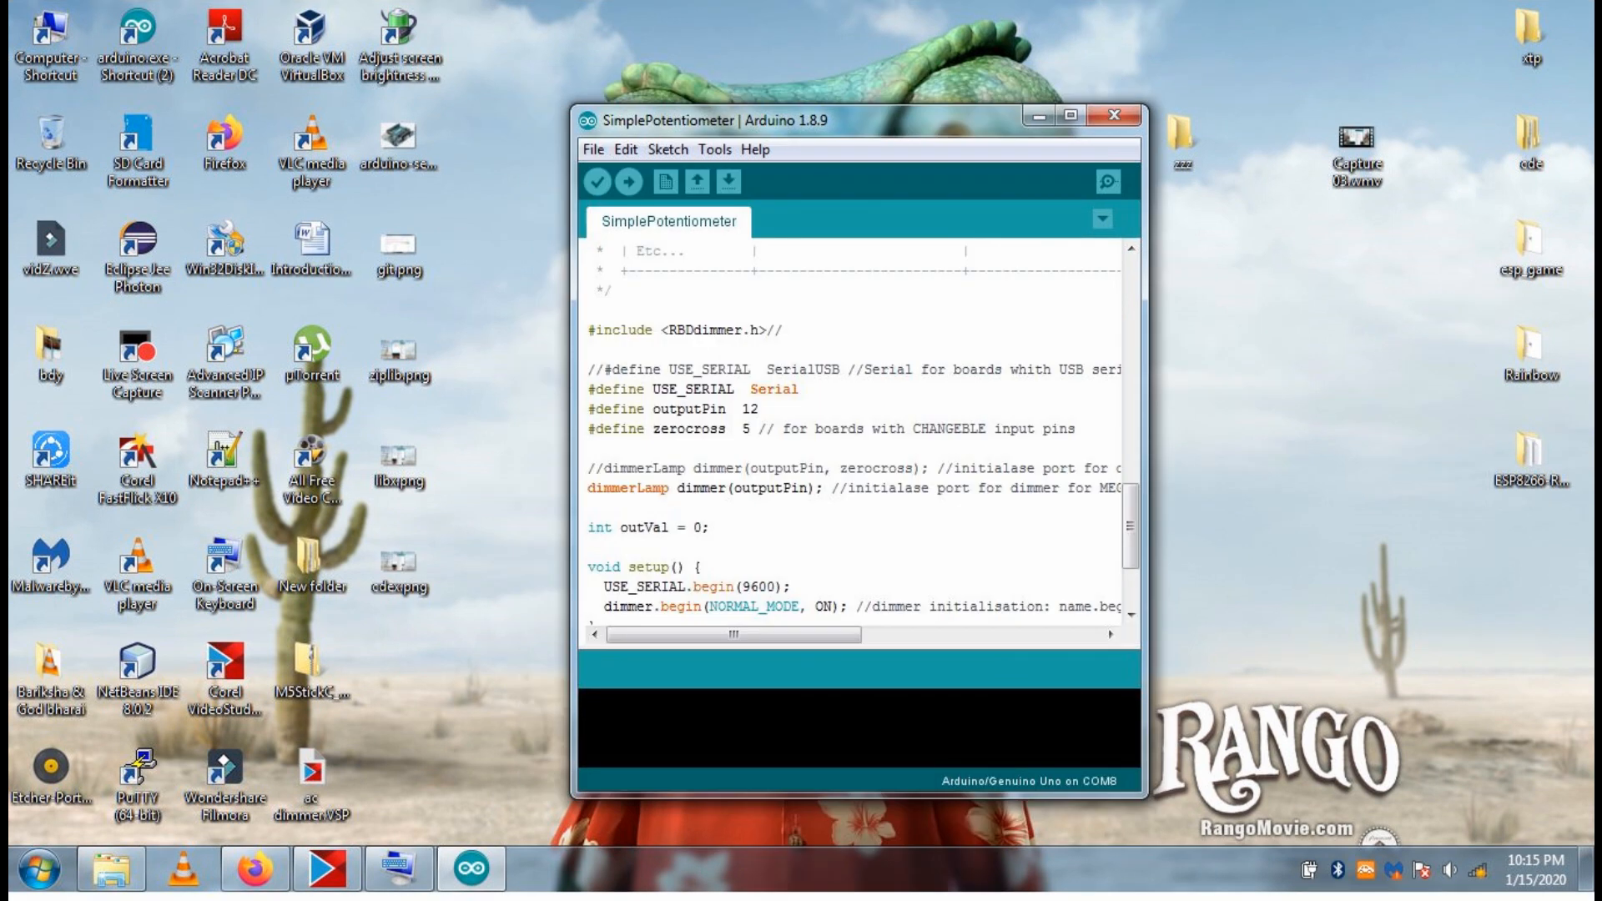